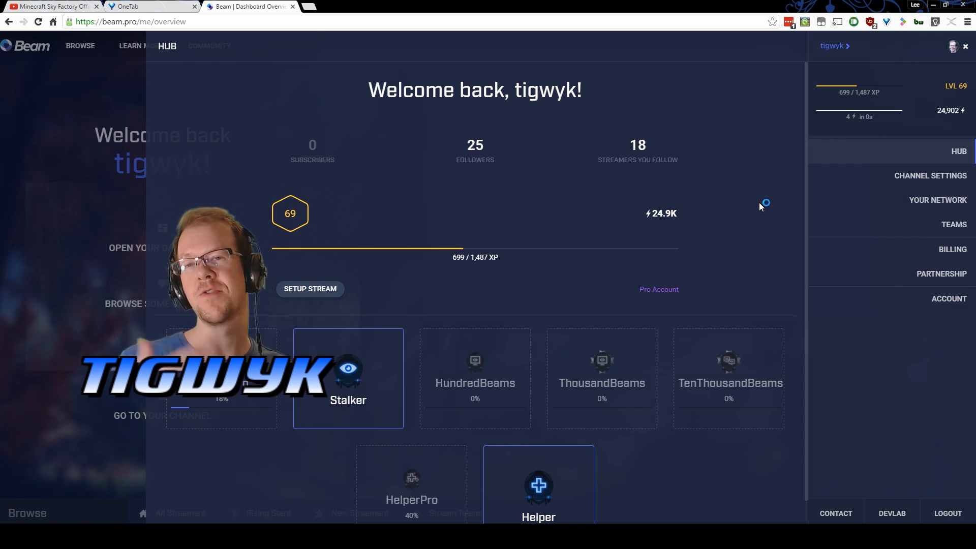
pyautogui.moveTo(760, 207)
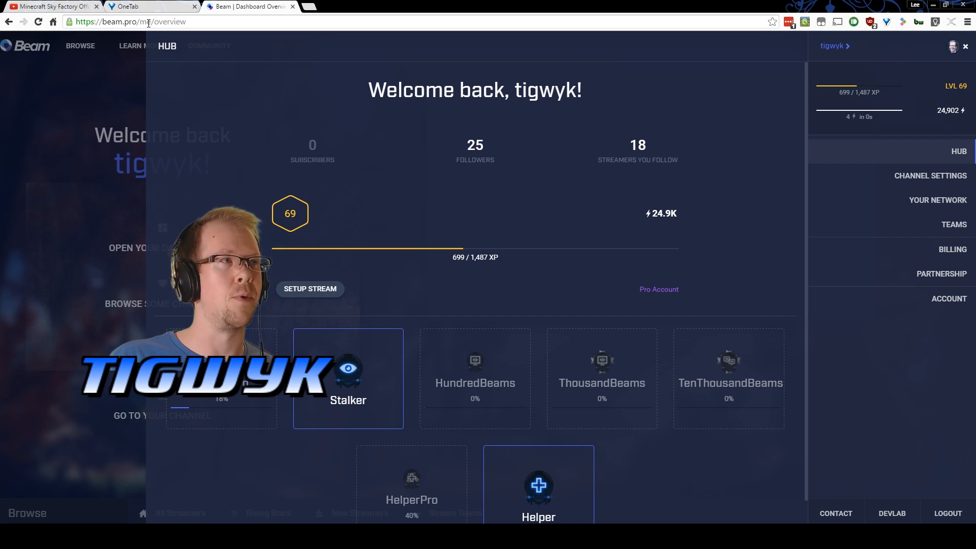
pyautogui.moveTo(248, 133)
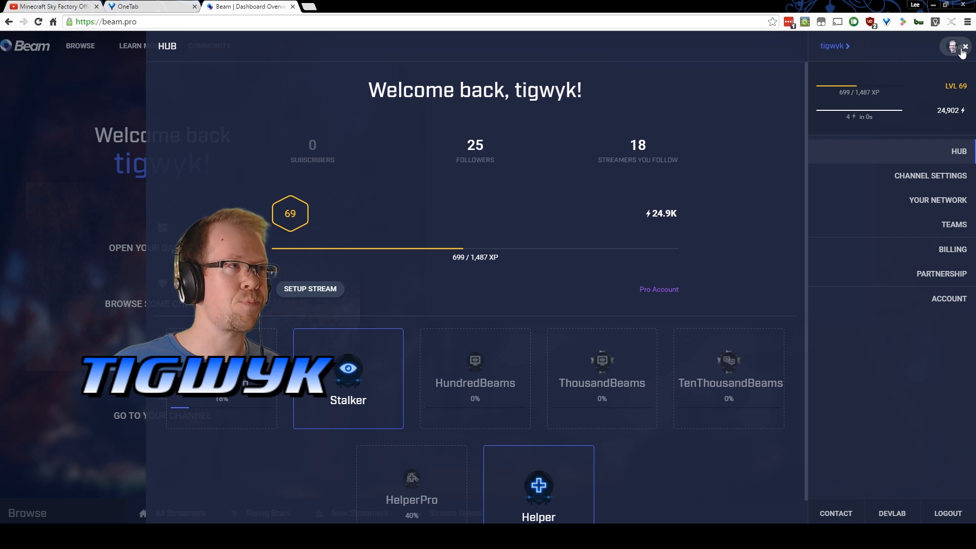
# From the account panel's Hub overview, start Setup Stream to show the RTMP/FTL choice
pyautogui.click(967, 45)
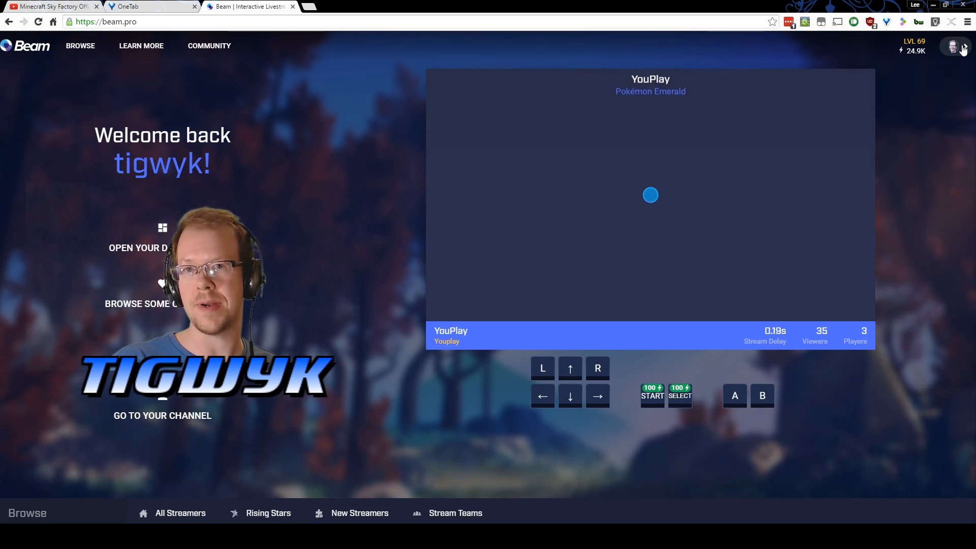
pyautogui.click(953, 48)
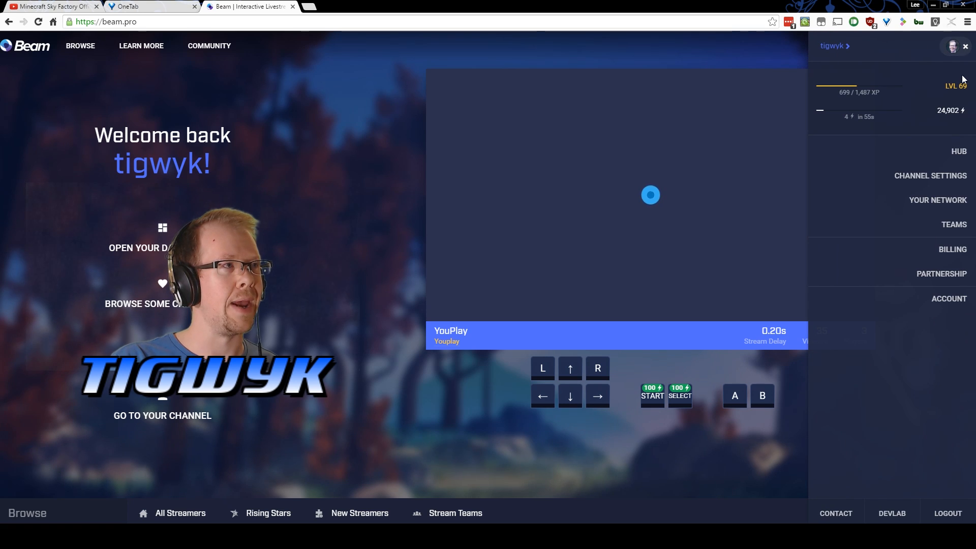
pyautogui.click(959, 151)
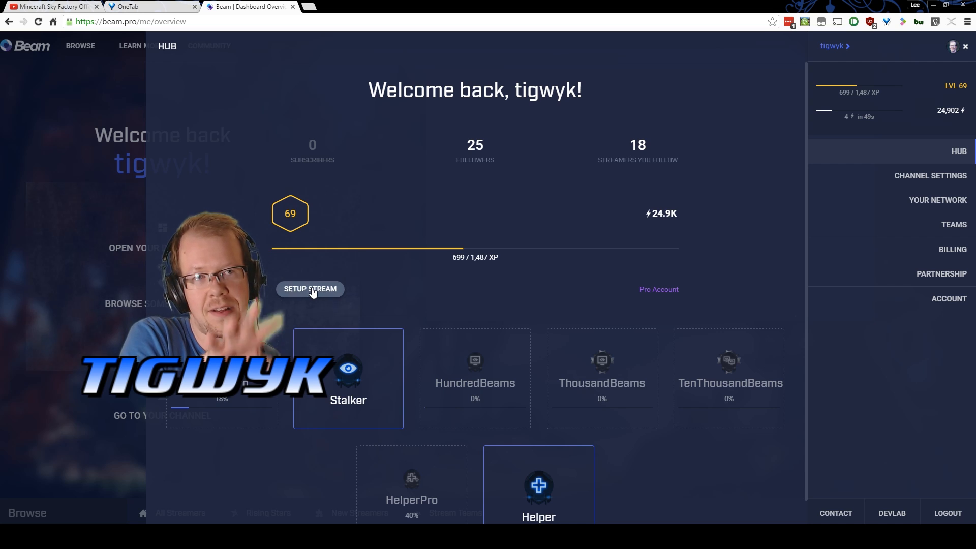
pyautogui.click(310, 288)
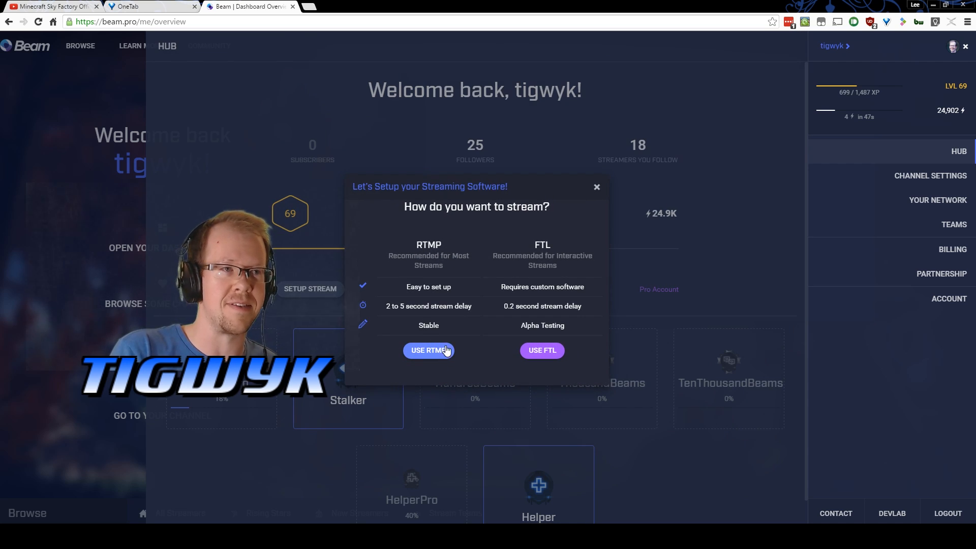
pyautogui.moveTo(463, 355)
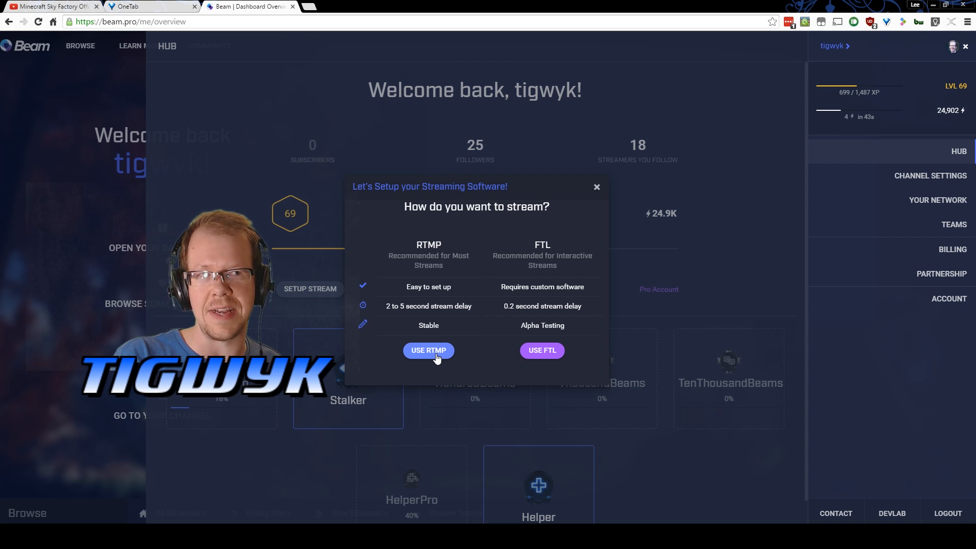
pyautogui.moveTo(542, 350)
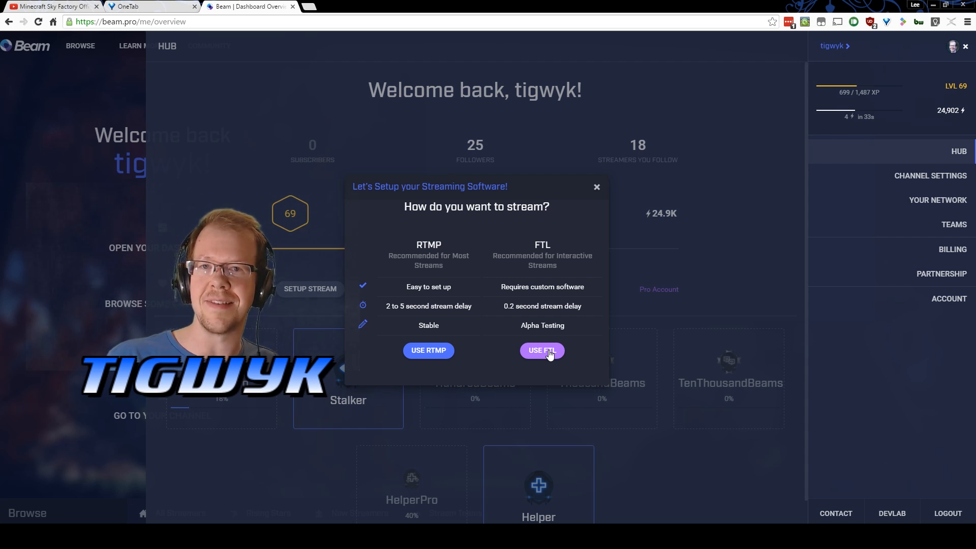
pyautogui.moveTo(465, 411)
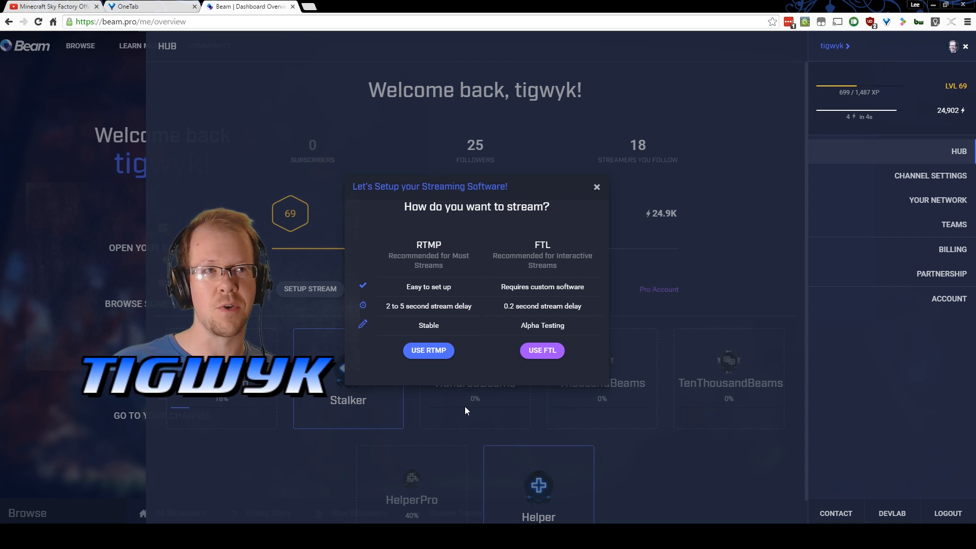
pyautogui.moveTo(452, 319)
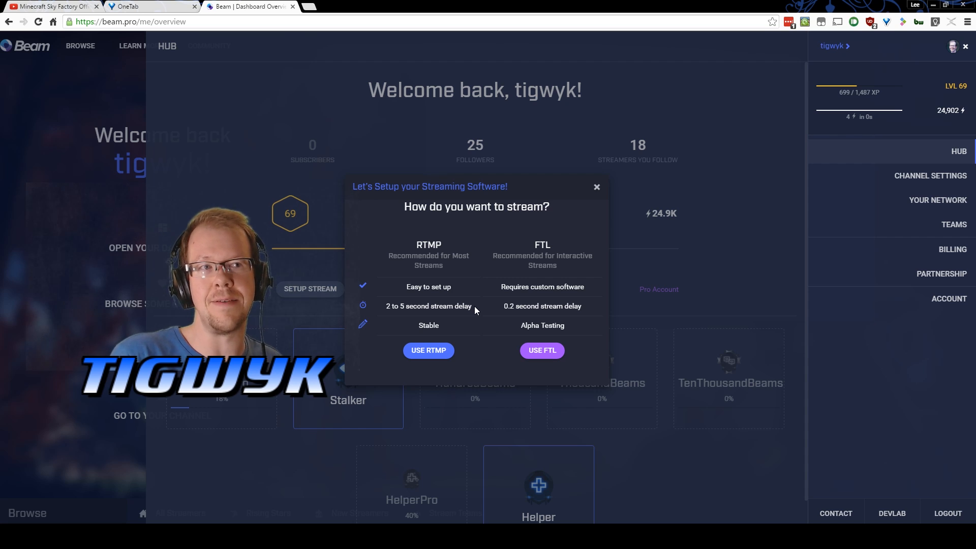
pyautogui.moveTo(455, 247)
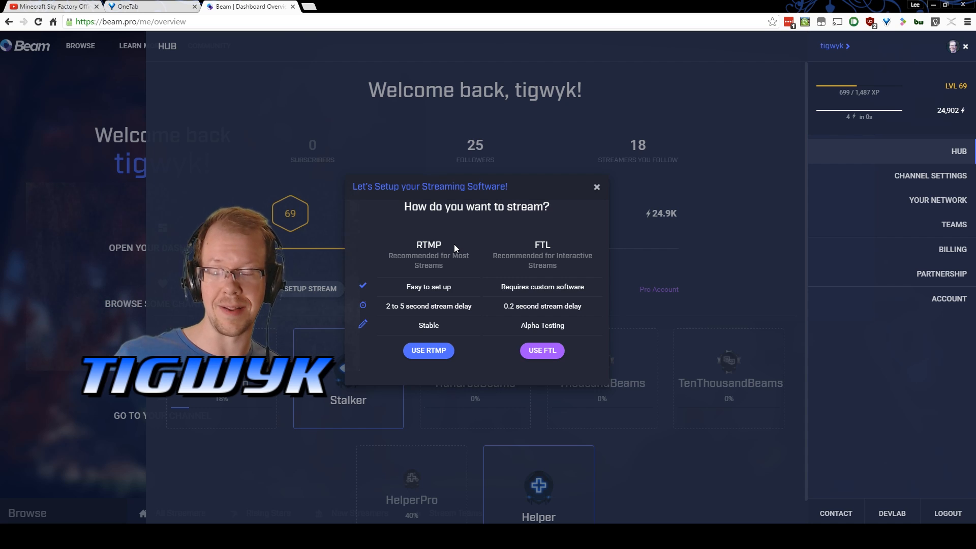
pyautogui.moveTo(469, 390)
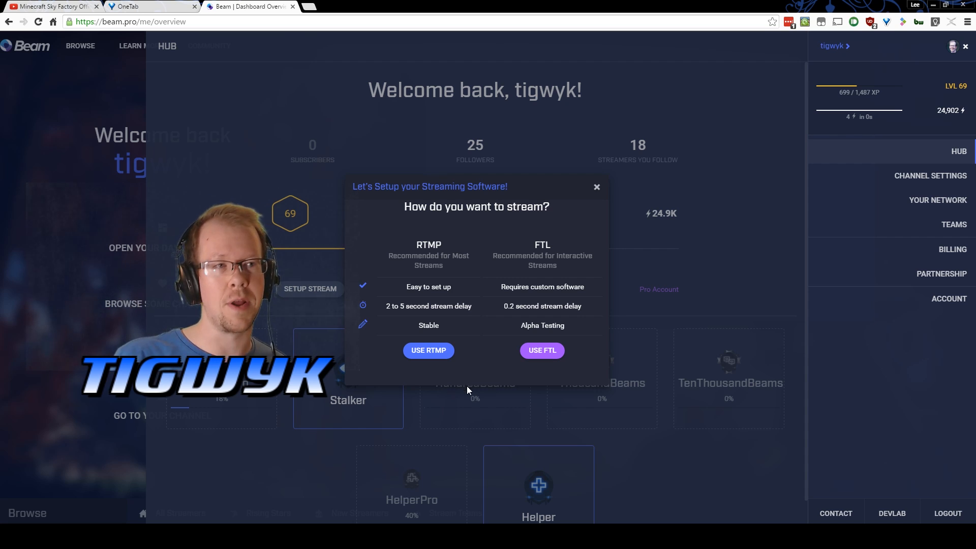
pyautogui.moveTo(428, 350)
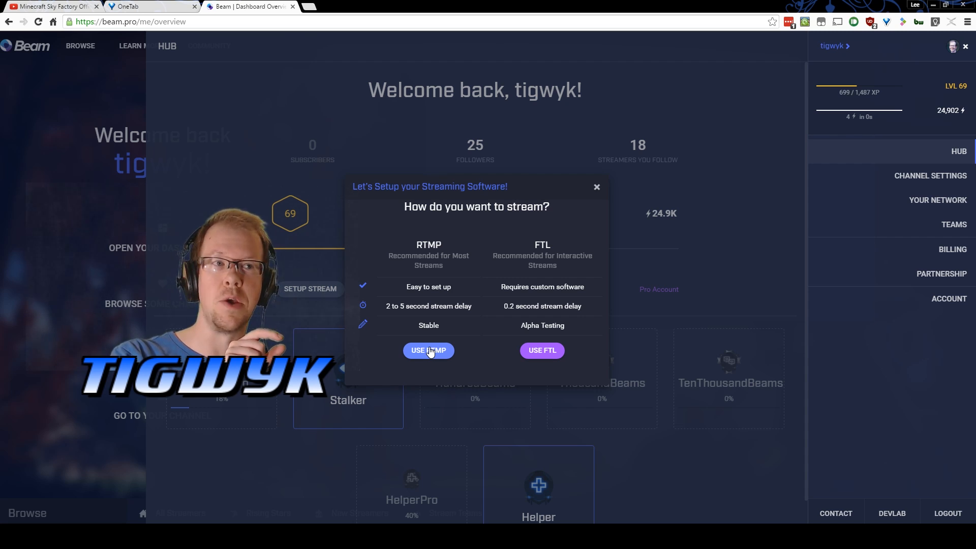
pyautogui.moveTo(377, 356)
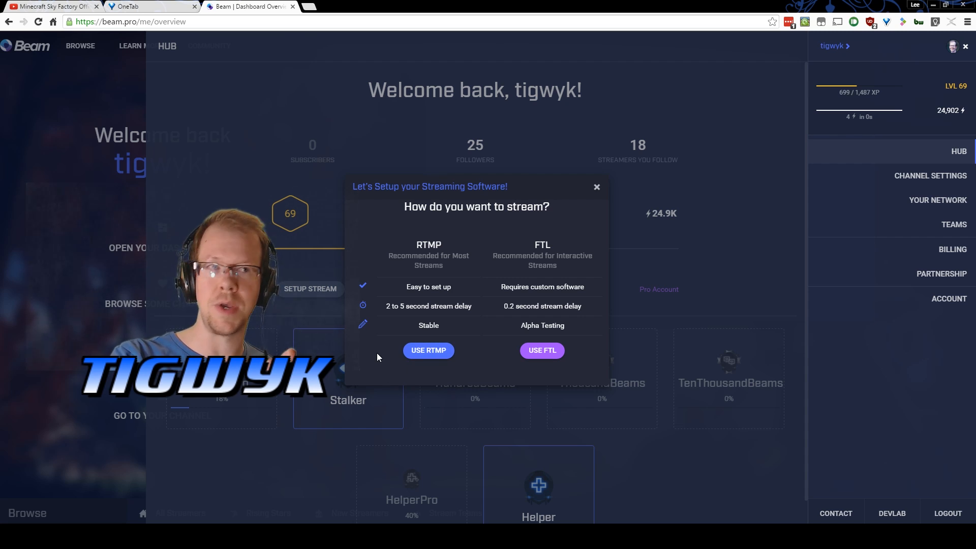
pyautogui.moveTo(415, 334)
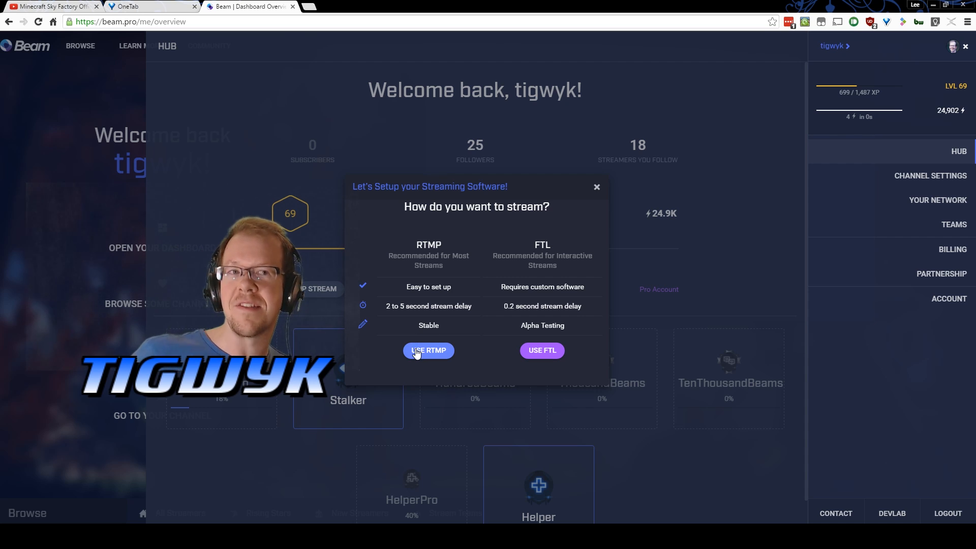
pyautogui.moveTo(600, 272)
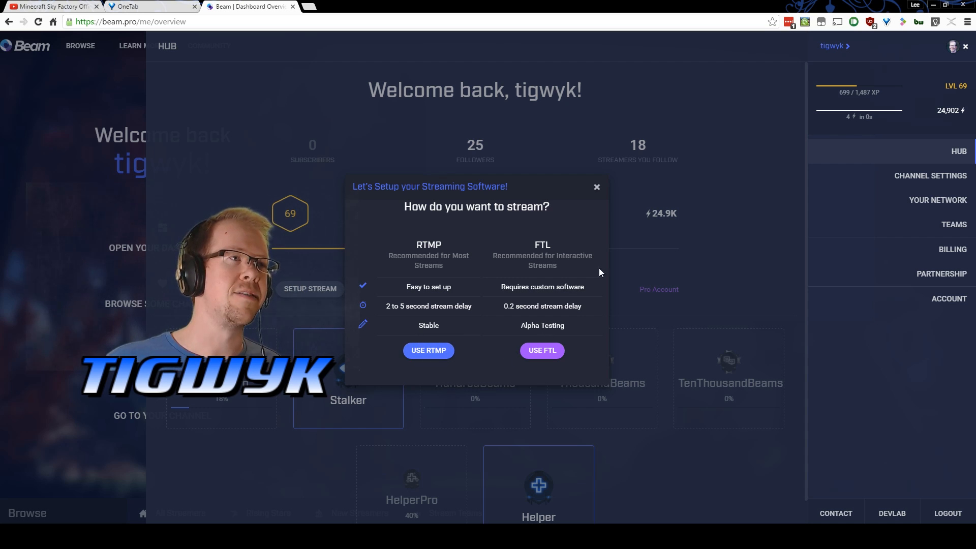
# Bring OBS Studio in front of the Beam dashboard and show its File menu
pyautogui.click(596, 187)
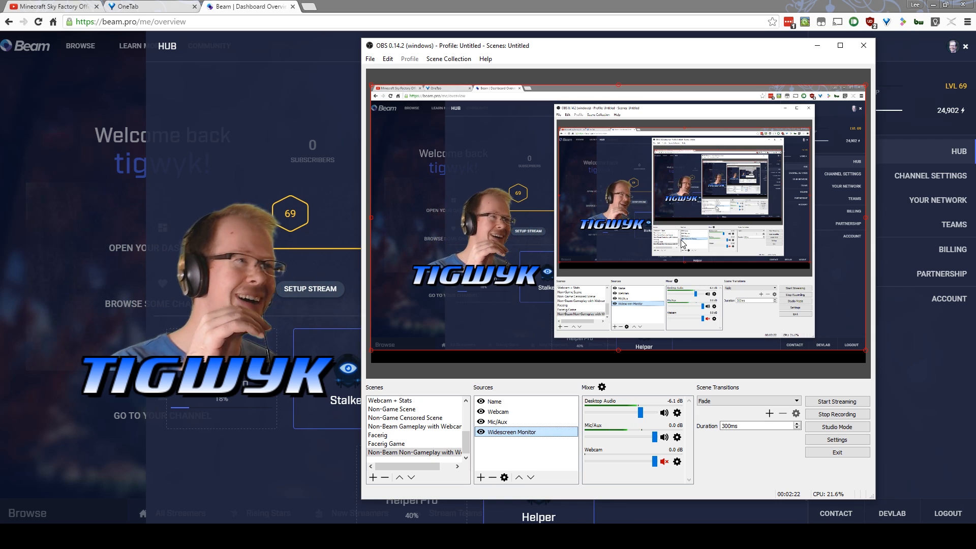
pyautogui.click(369, 58)
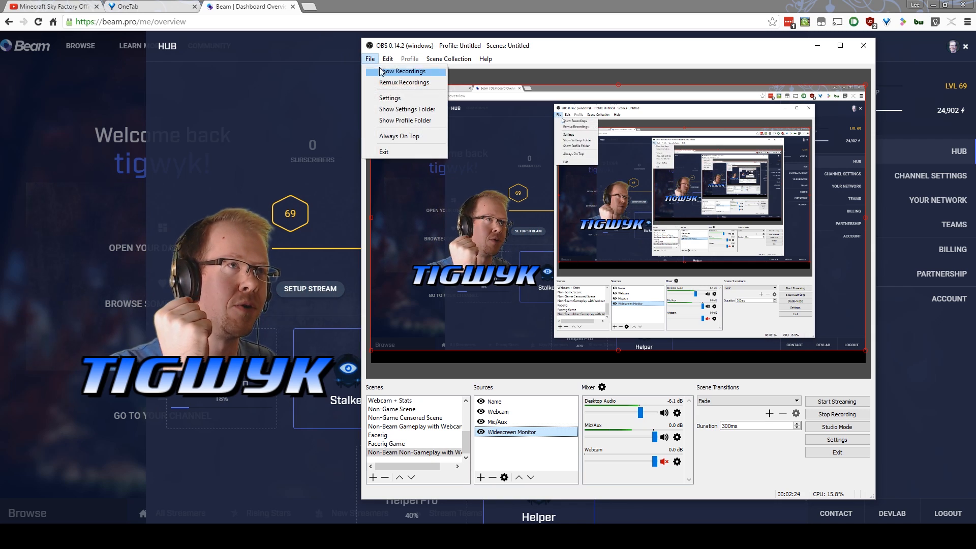
# In OBS Settings > Stream, set Custom Streaming Server with the Beam ingest URL and key
pyautogui.click(389, 98)
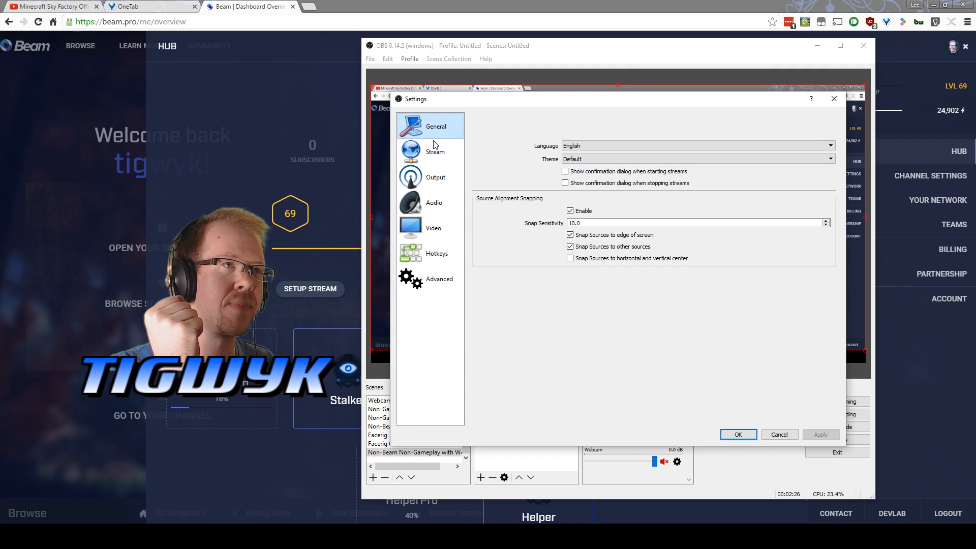
pyautogui.click(435, 152)
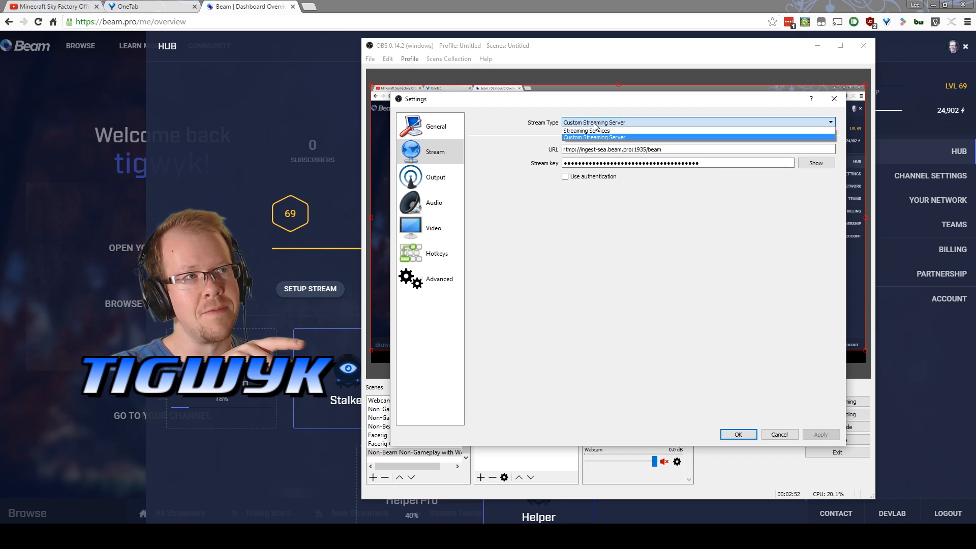
pyautogui.click(594, 138)
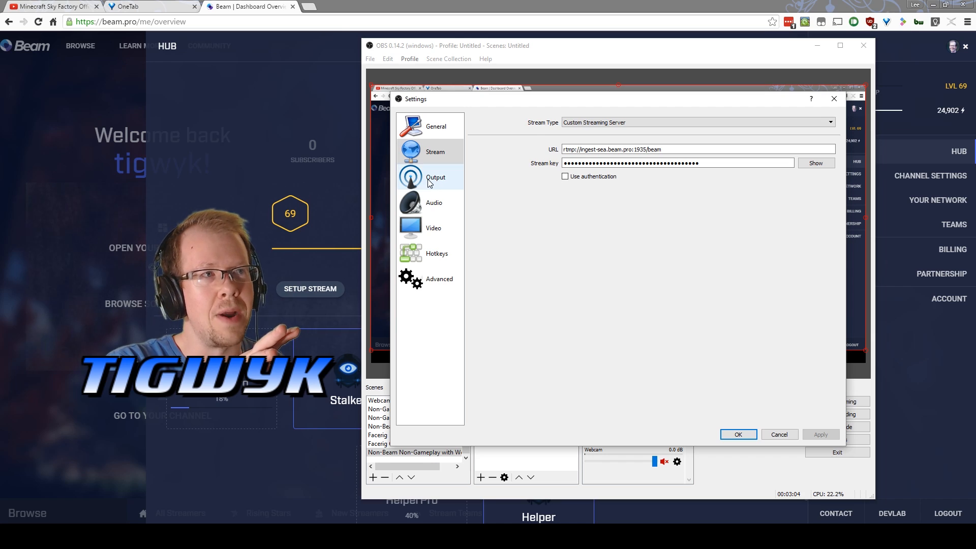
# Check the Output page: NVENC H.264 encoding at CBR, bitrate 1700
pyautogui.click(435, 178)
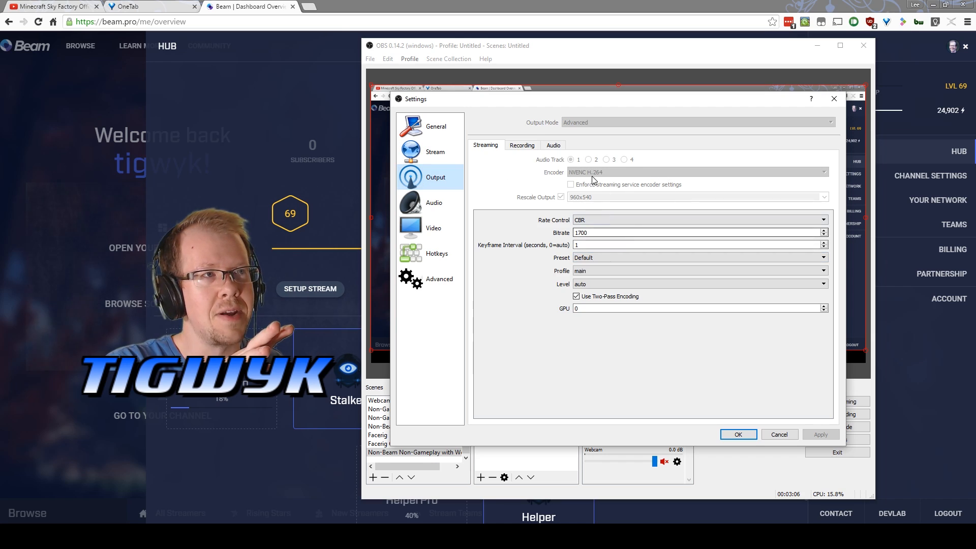
pyautogui.moveTo(671, 210)
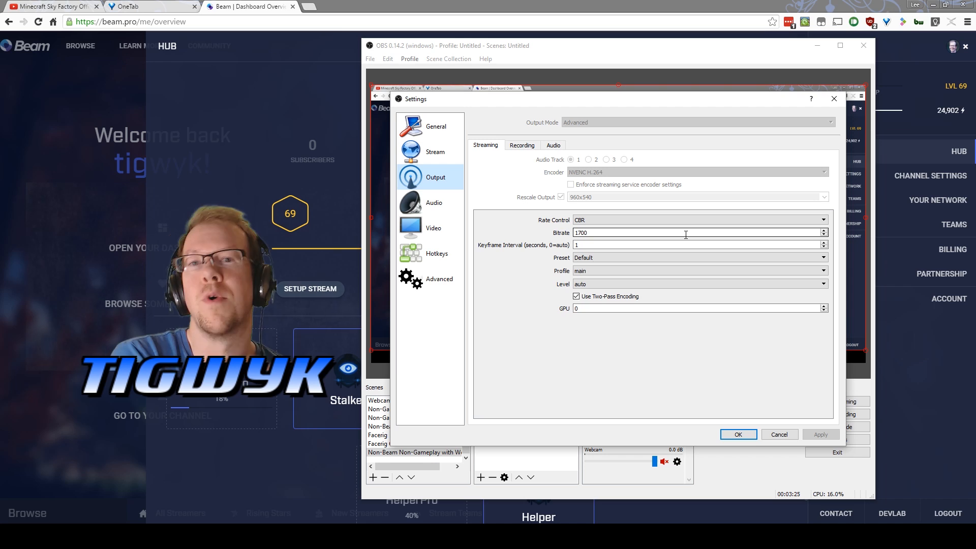
pyautogui.moveTo(596, 149)
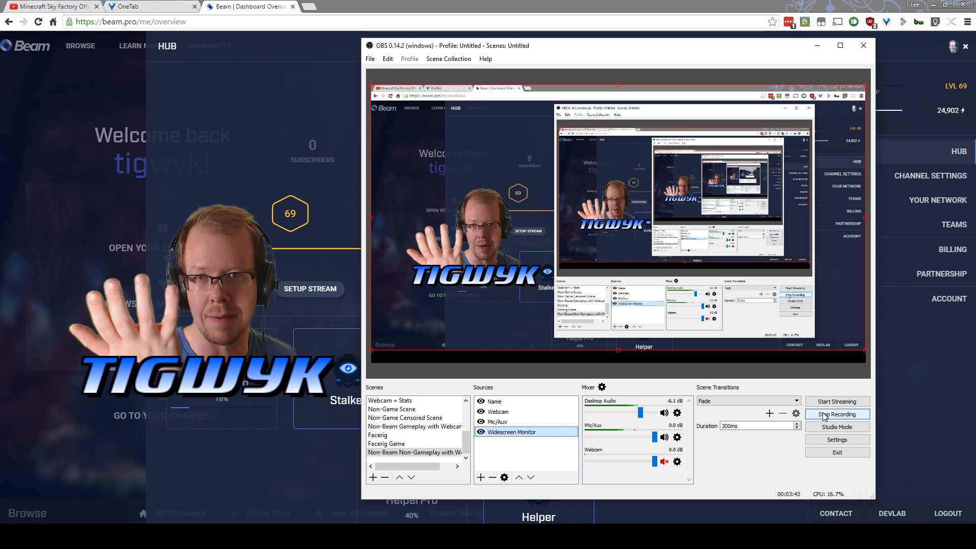
# Switch back to the Beam dashboard in the browser
pyautogui.click(837, 414)
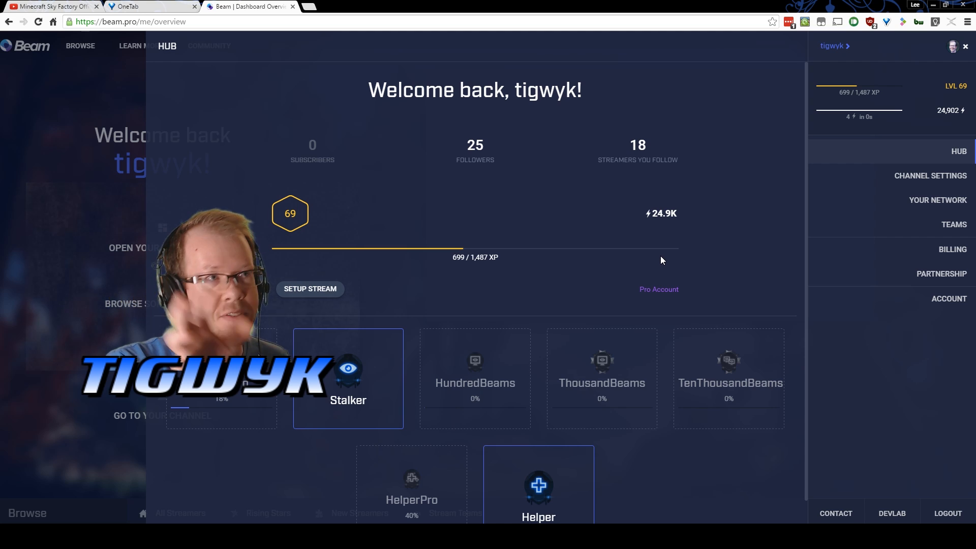
pyautogui.moveTo(249, 55)
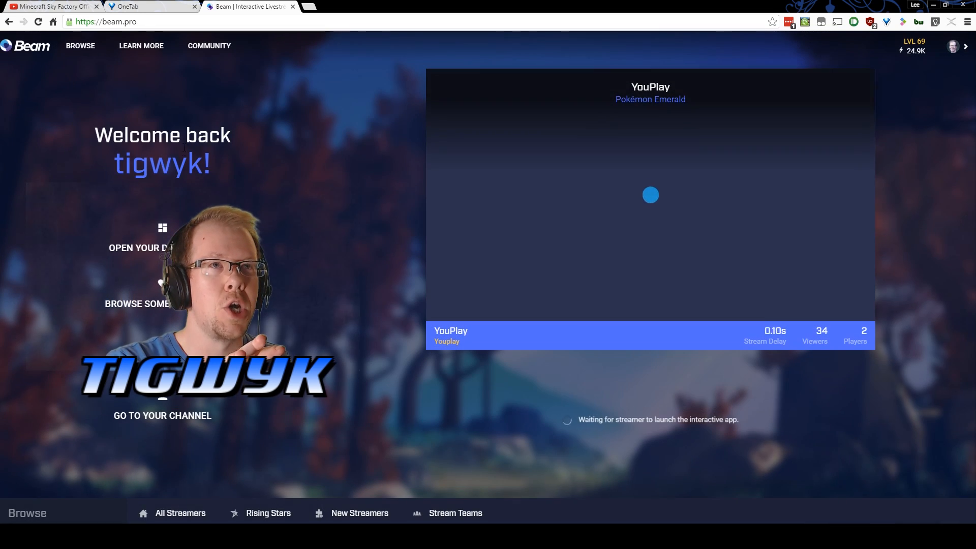
# Show the Browse streams page and the level indicator's XP and sparks info
pyautogui.click(80, 45)
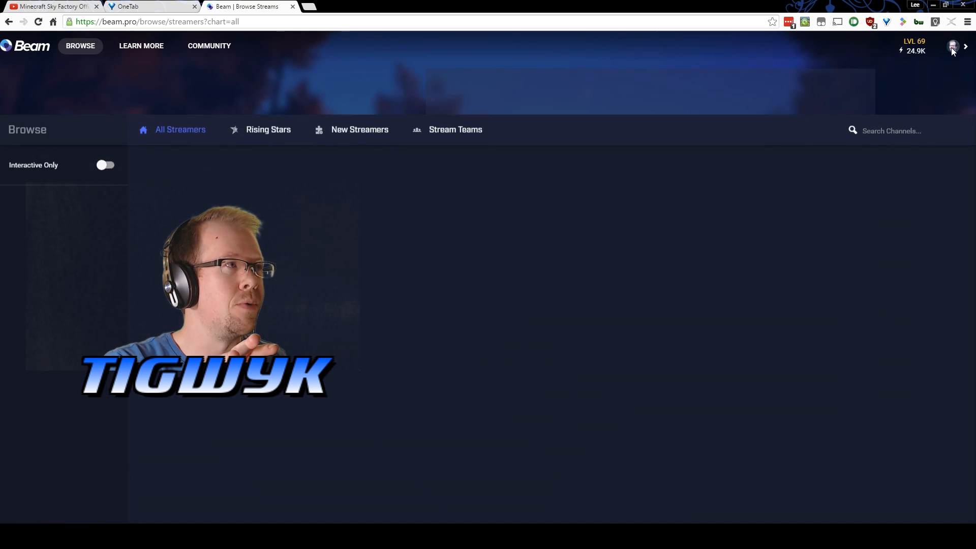
pyautogui.click(951, 47)
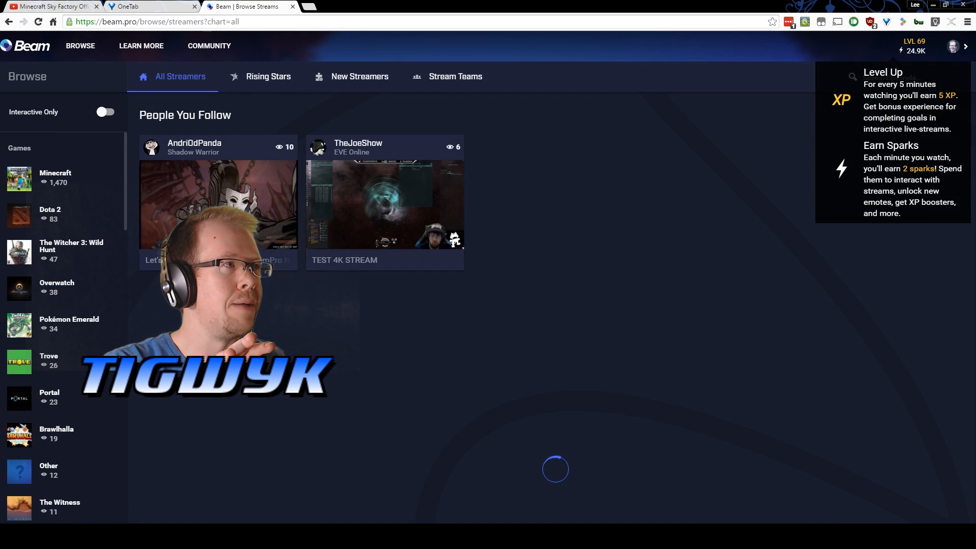